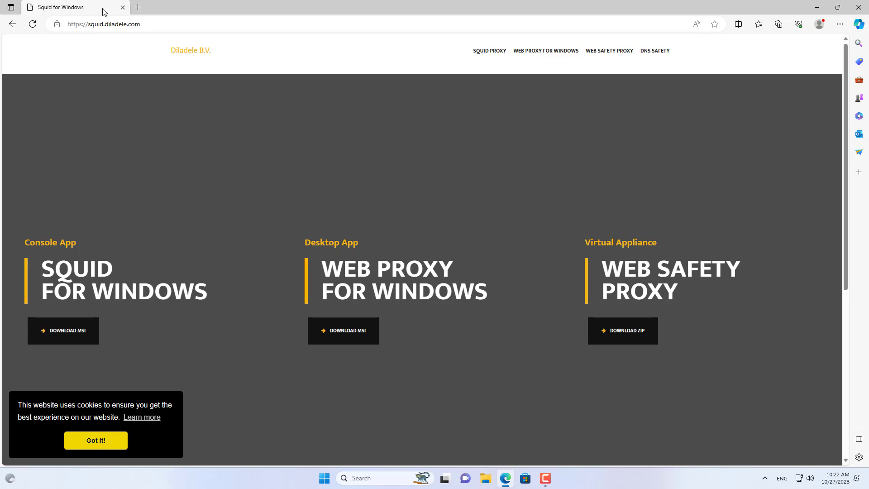
{"action": "mouse_move", "coordinate": [5, 312]}
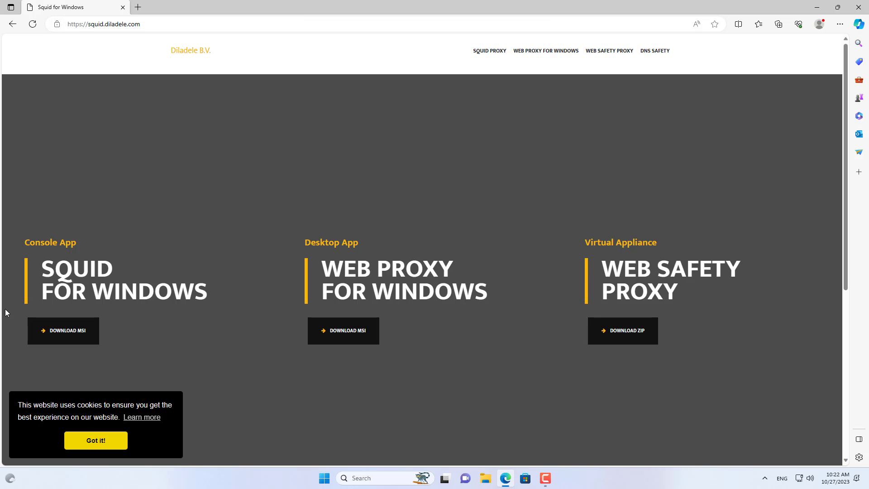
{"action": "mouse_move", "coordinate": [64, 335]}
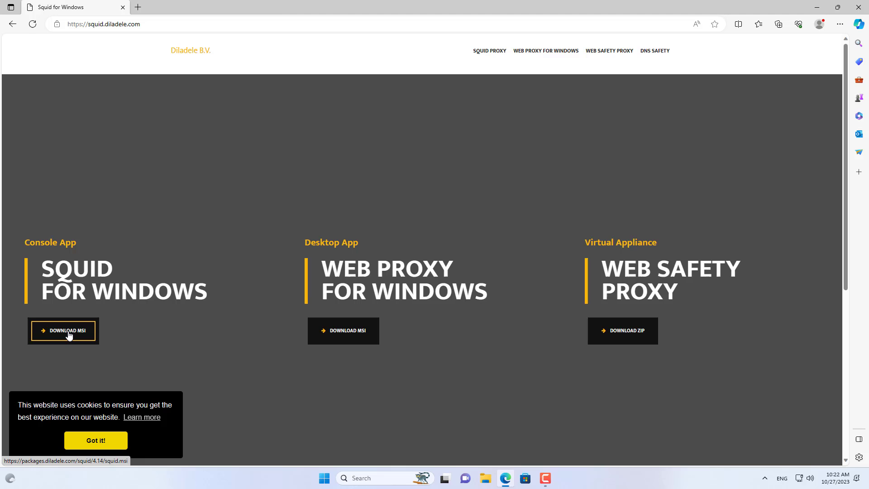
Download the Squid for Windows MSI installer from squid.diladele.com.
{"action": "left_click", "coordinate": [64, 330]}
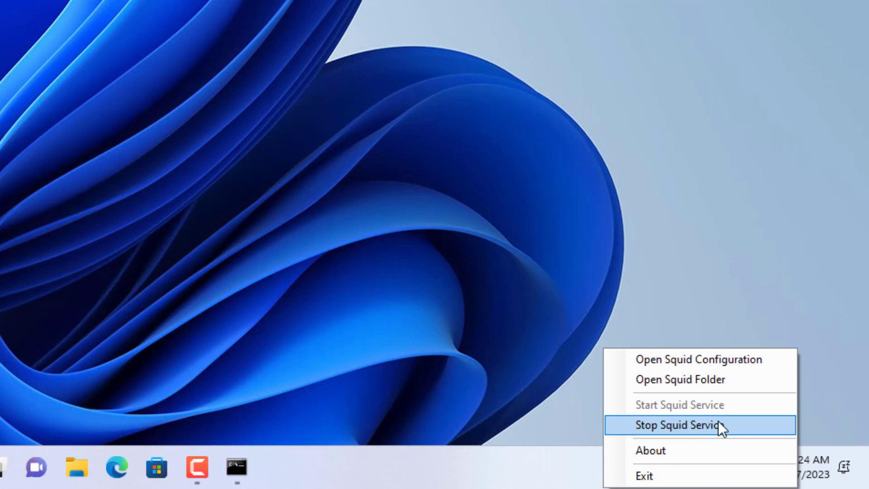
Stop the Squid service from the tray icon and open squid.conf.
{"action": "left_click", "coordinate": [677, 425]}
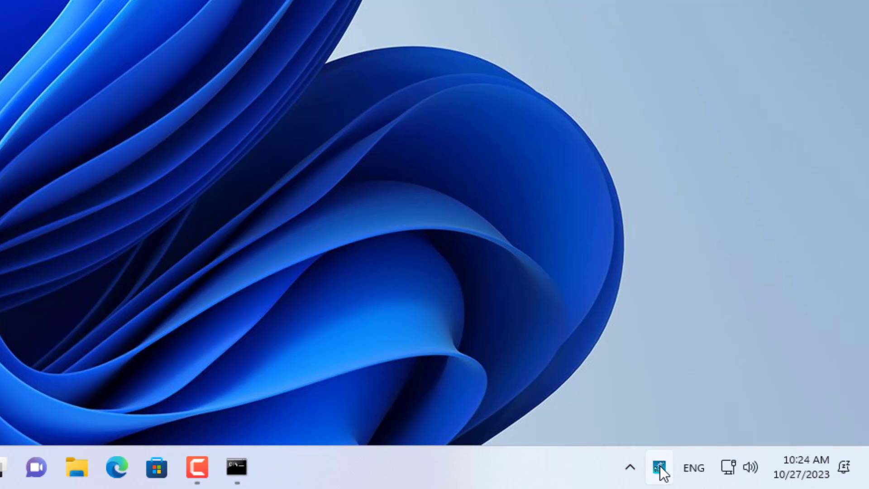
{"action": "right_click", "coordinate": [659, 466]}
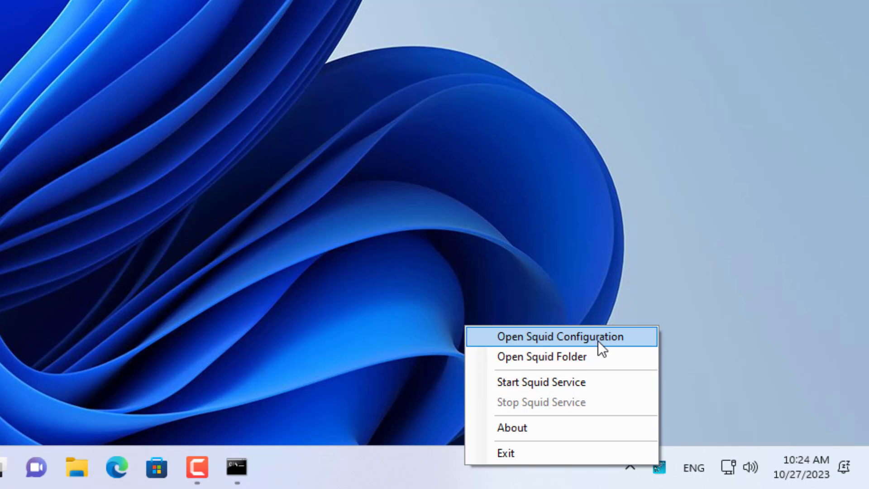
{"action": "left_click", "coordinate": [560, 336]}
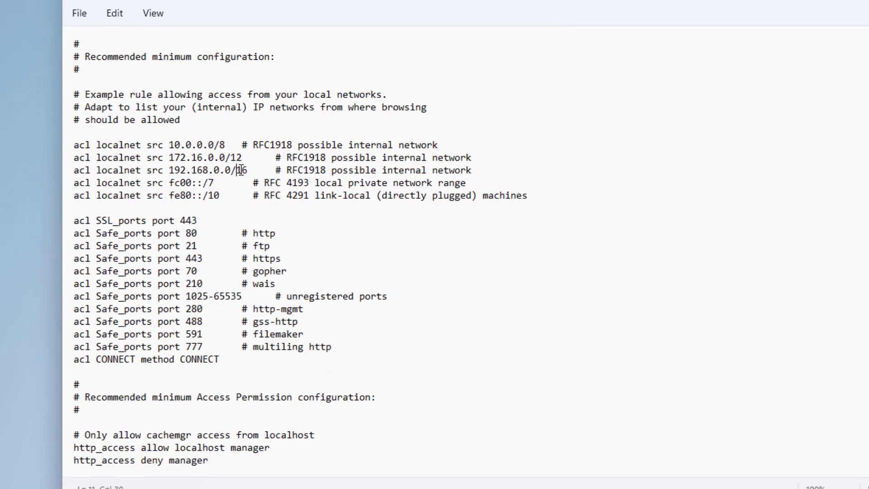
Duplicate the 192.168.0.0/16 localnet rule and change it to 192.168.1.0/24.
{"action": "triple_click", "coordinate": [158, 171]}
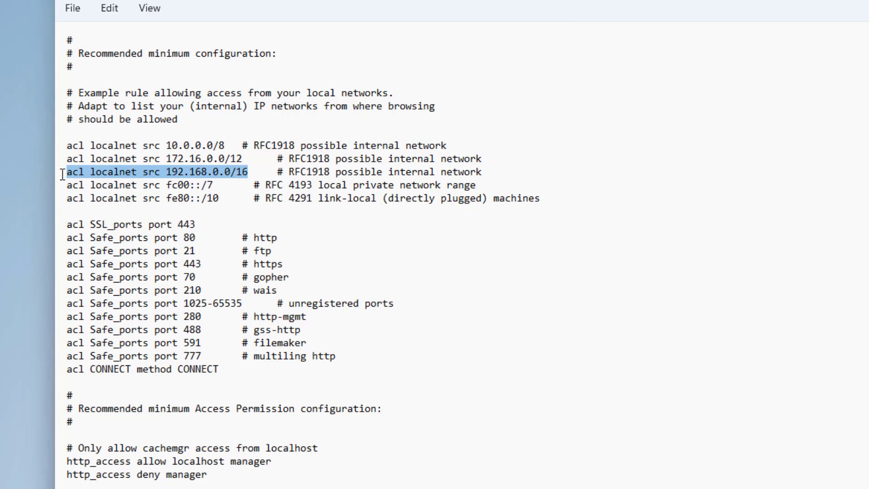
{"action": "type", "text": "acl localnet src 192.168.0.0/16"}
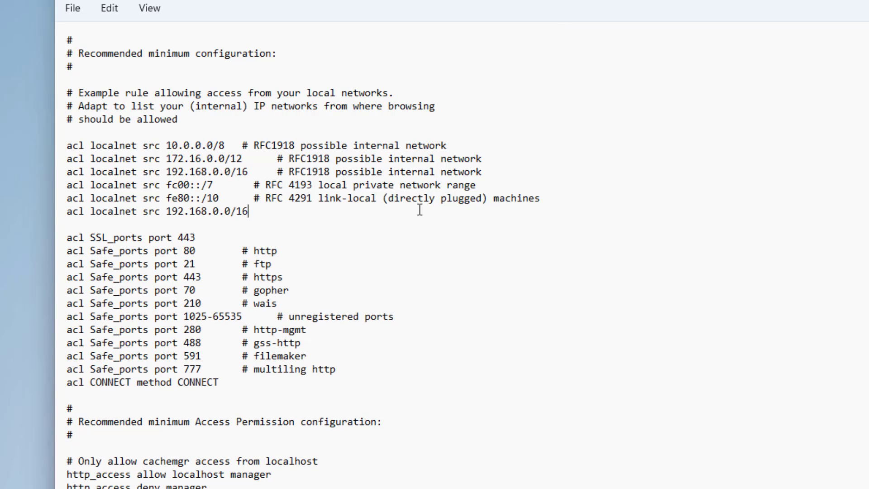
{"action": "left_click", "coordinate": [216, 211]}
{"action": "type", "text": "1"}
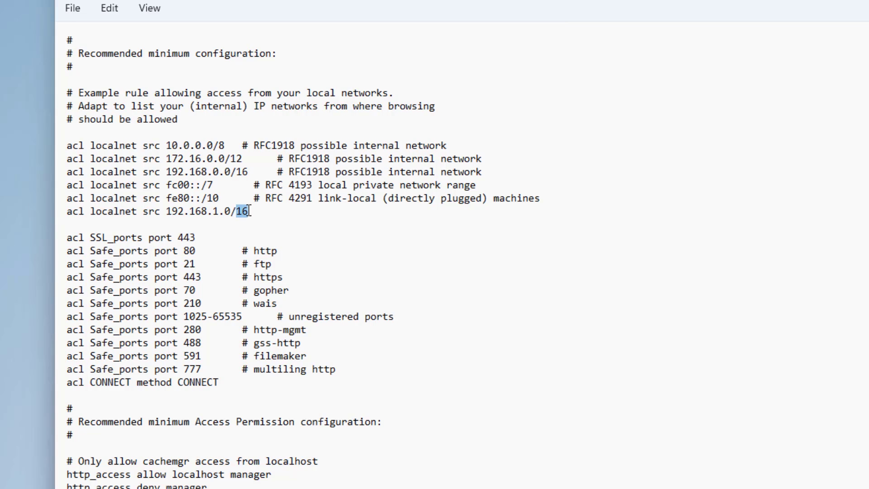
{"action": "type", "text": "24"}
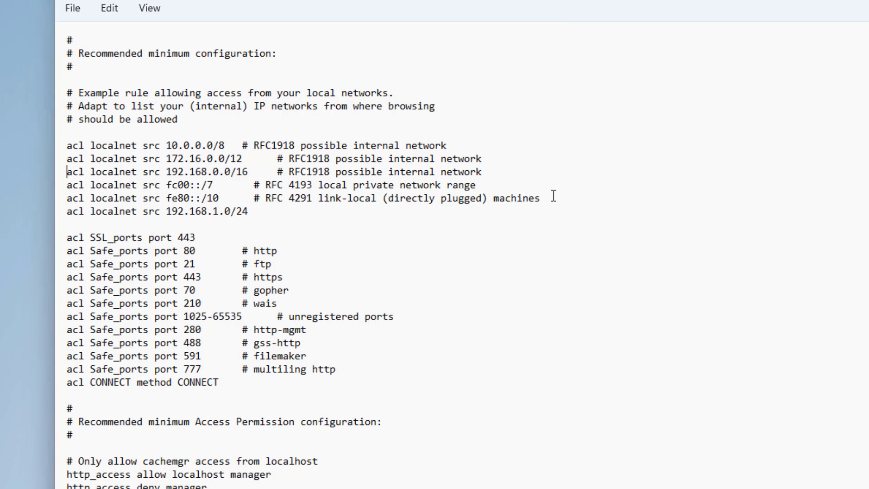
Uncomment the cache_dir disk cache line and close squid.conf.
{"action": "type", "text": "#"}
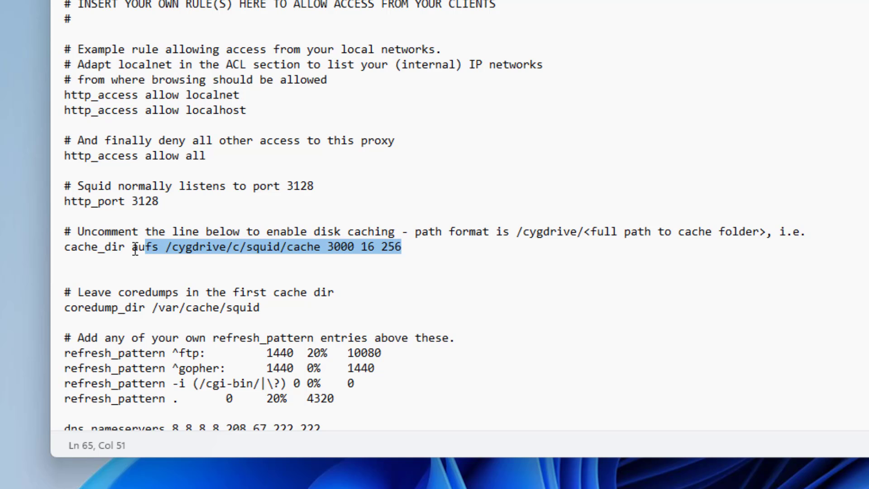
{"action": "left_click", "coordinate": [739, 38]}
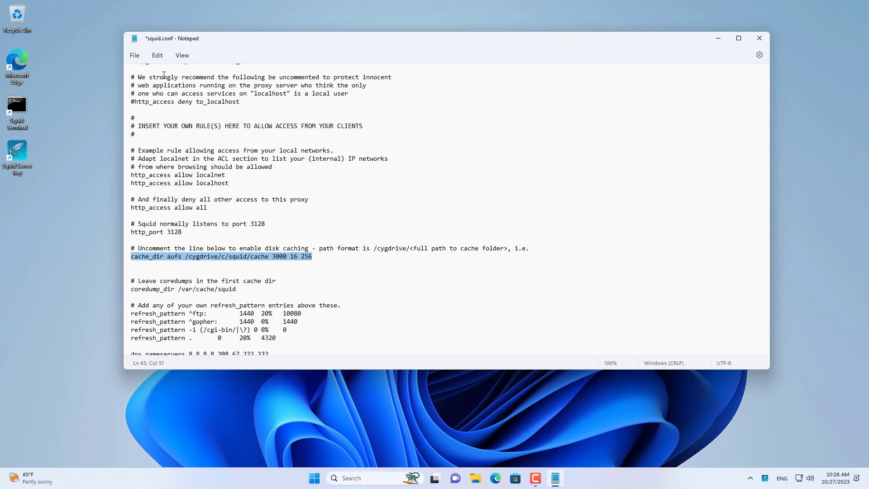
{"action": "left_click", "coordinate": [134, 55]}
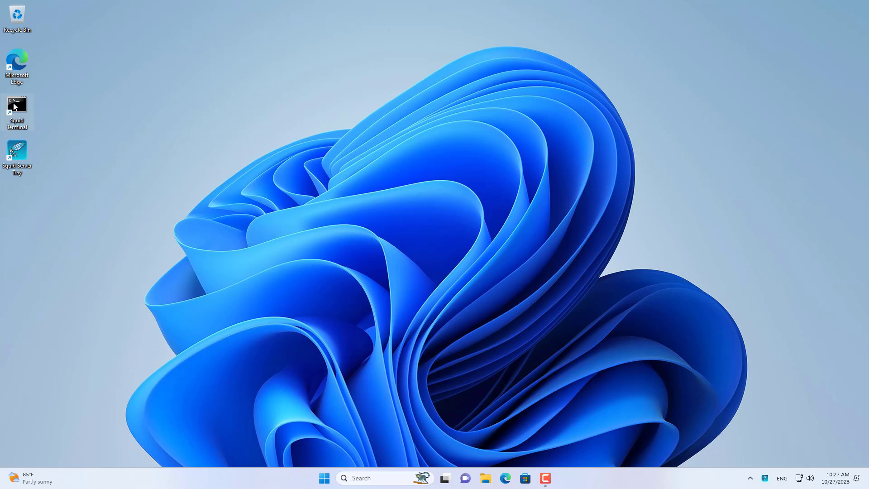
Run squid.exe -z in an administrator Squid Terminal to create the cache directories.
{"action": "right_click", "coordinate": [18, 113]}
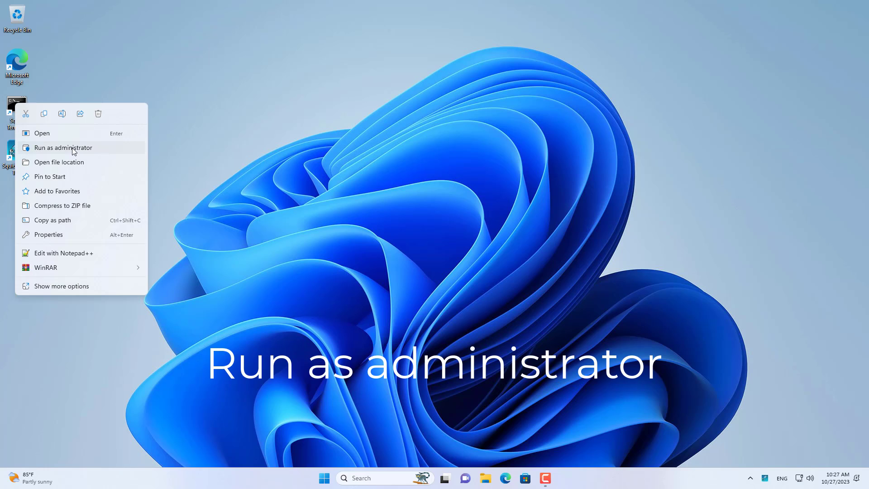
{"action": "left_click", "coordinate": [64, 148]}
{"action": "type", "text": "sq"}
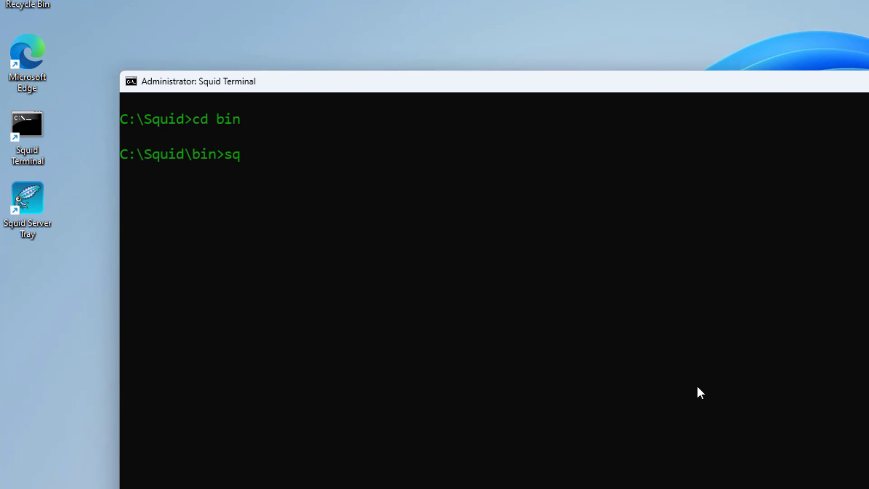
{"action": "type", "text": "uid.exe -"}
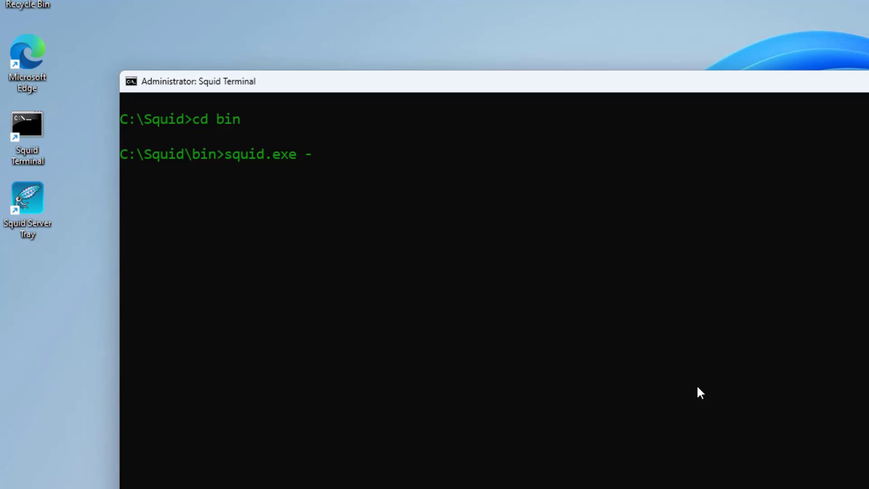
{"action": "type", "text": "z"}
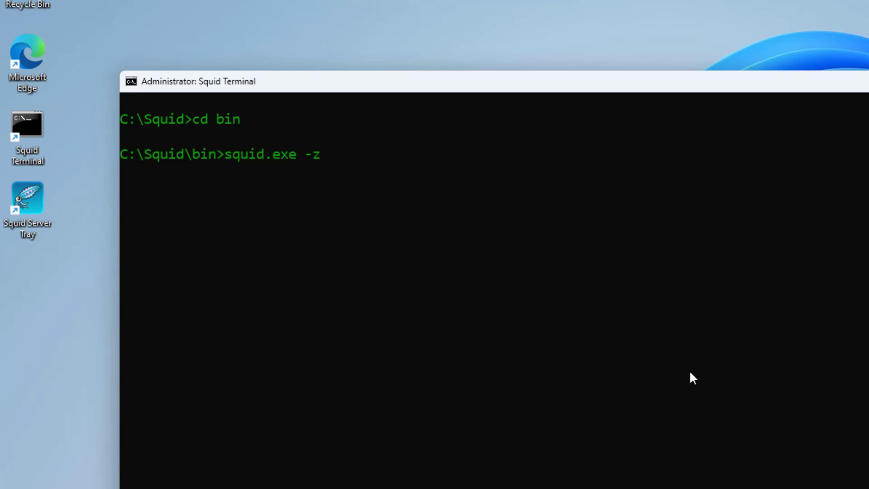
{"action": "double_click", "coordinate": [216, 118]}
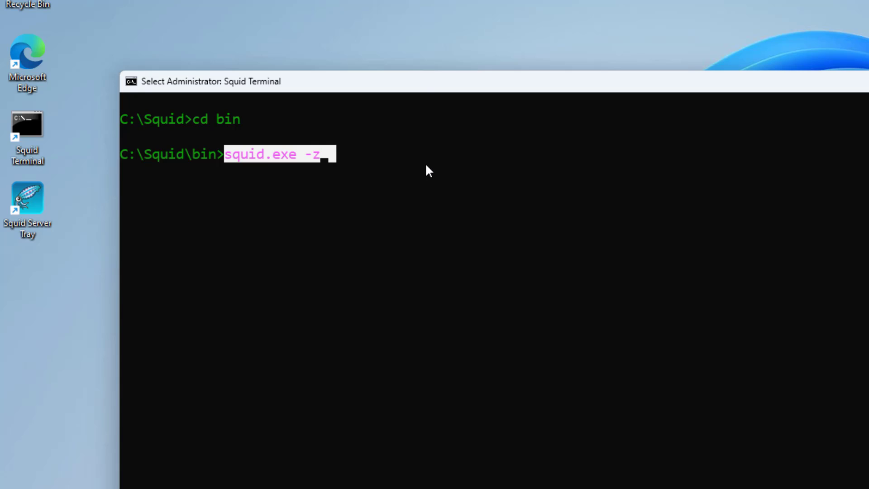
{"action": "key", "text": "Return"}
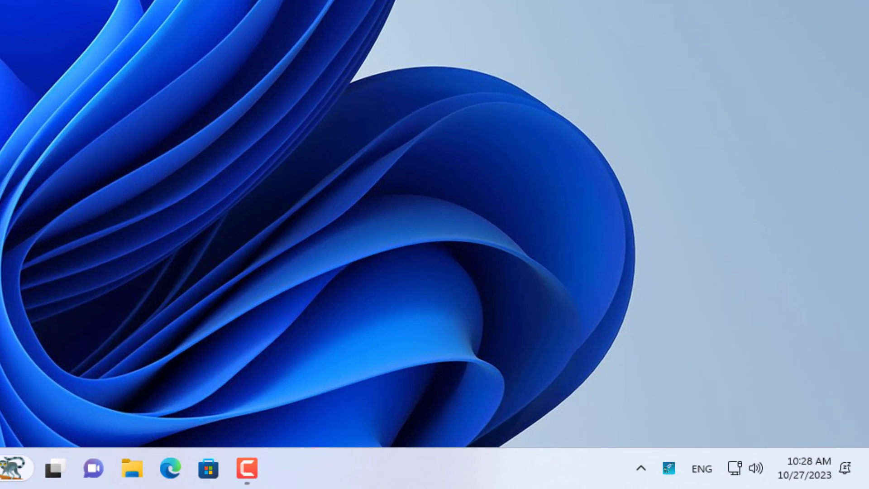
{"action": "right_click", "coordinate": [669, 469]}
{"action": "type", "text": "inter"}
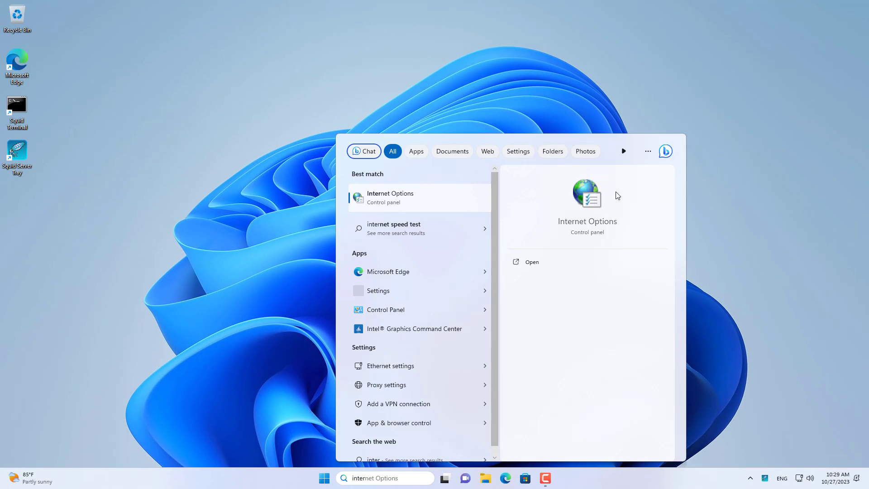
Enable a LAN proxy server at localhost, port 3128, in Internet Properties.
{"action": "left_click", "coordinate": [531, 262]}
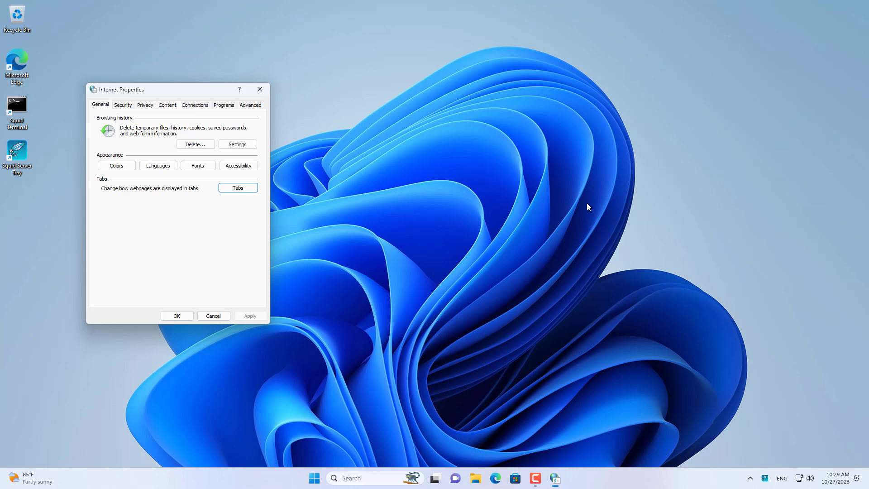
{"action": "left_click", "coordinate": [195, 105]}
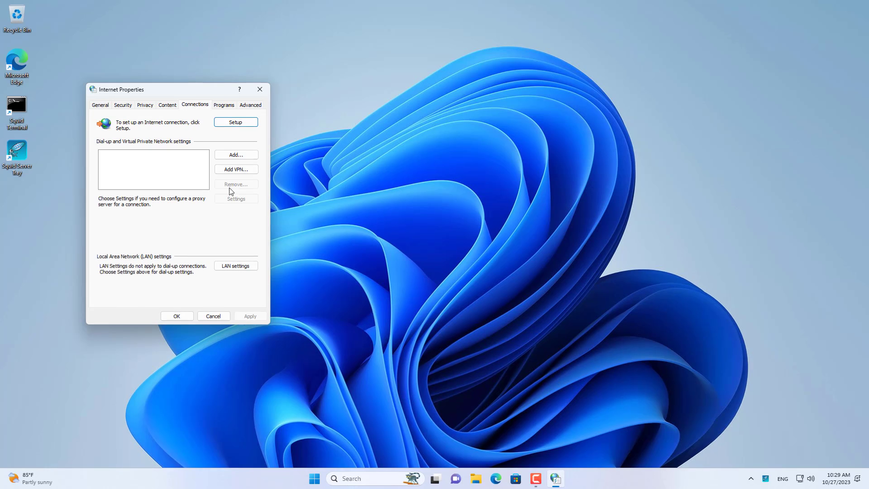
{"action": "left_click", "coordinate": [235, 266]}
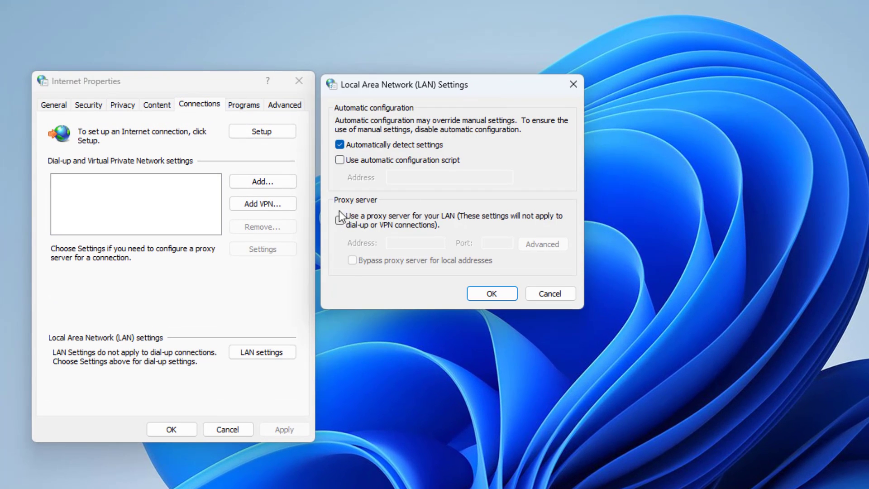
{"action": "left_click", "coordinate": [340, 220]}
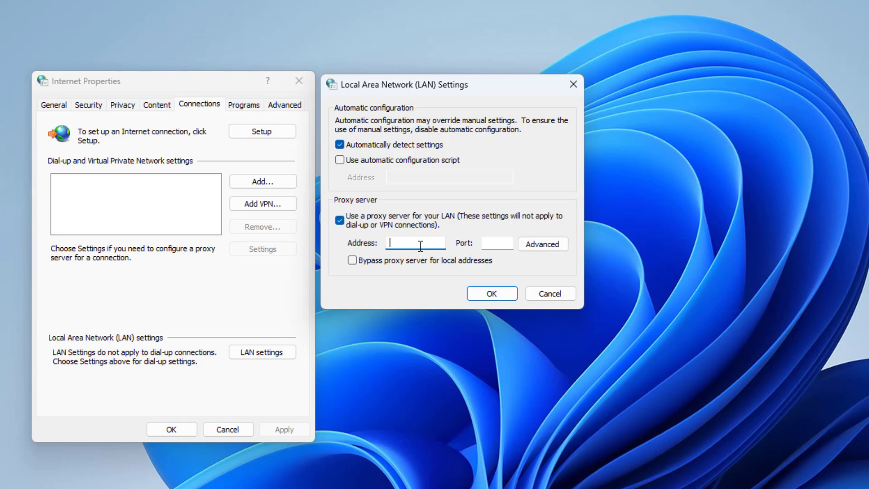
{"action": "type", "text": "loc"}
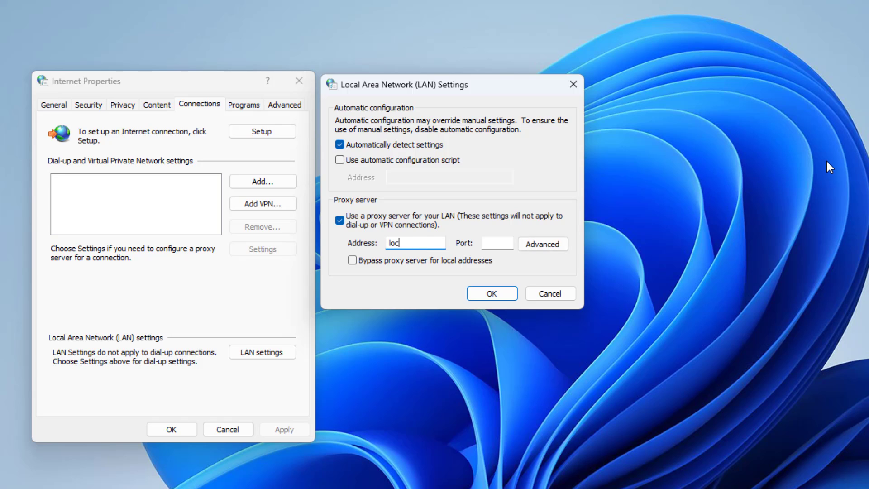
{"action": "type", "text": "alhost"}
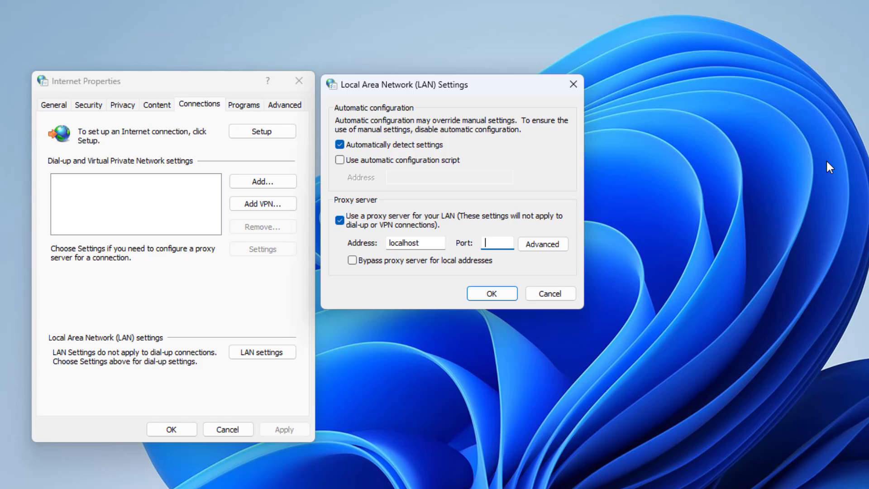
{"action": "type", "text": "3128"}
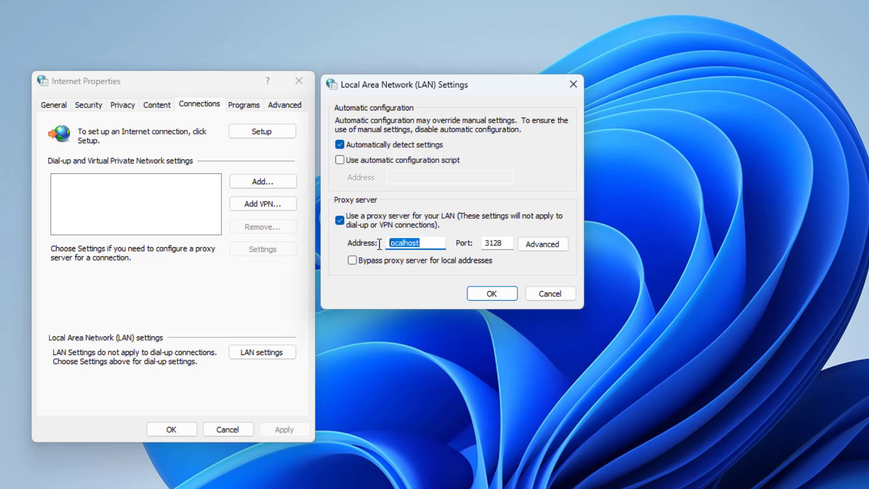
{"action": "left_click", "coordinate": [491, 294]}
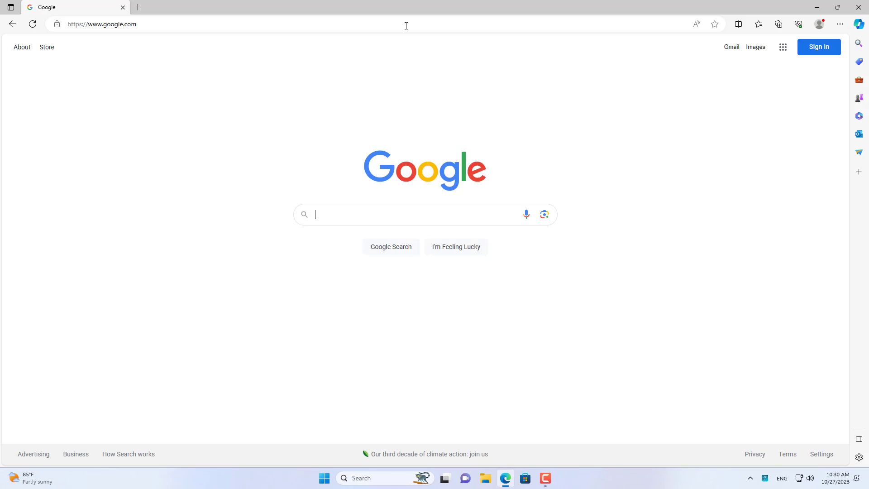
Search Google for 'netvn' and open the NETVN82 channel's Videos tab.
{"action": "type", "text": "netvn"}
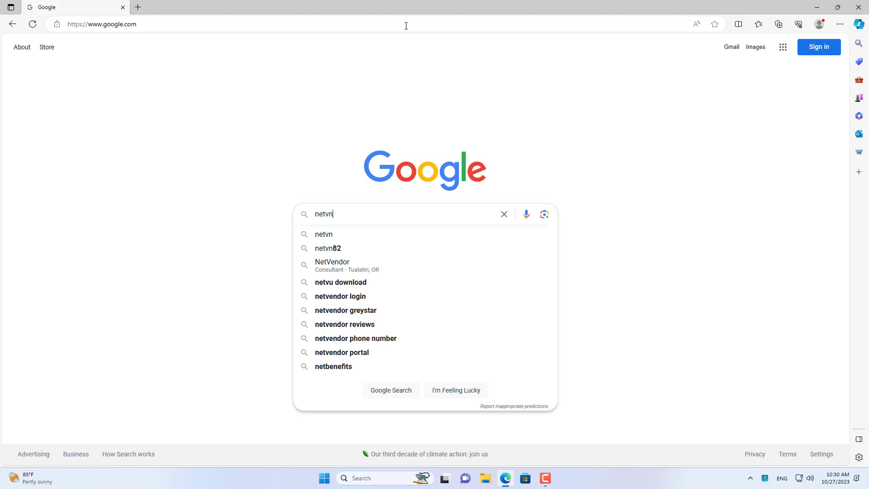
{"action": "left_click", "coordinate": [329, 249]}
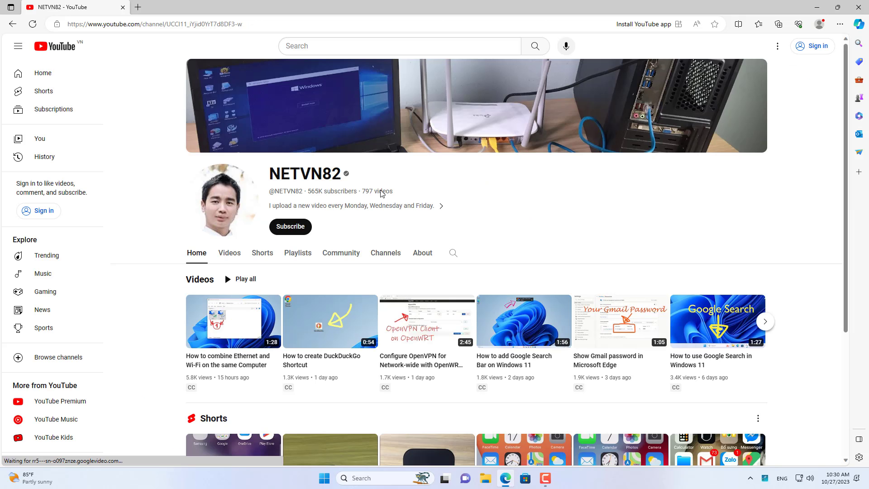
{"action": "left_click", "coordinate": [229, 252]}
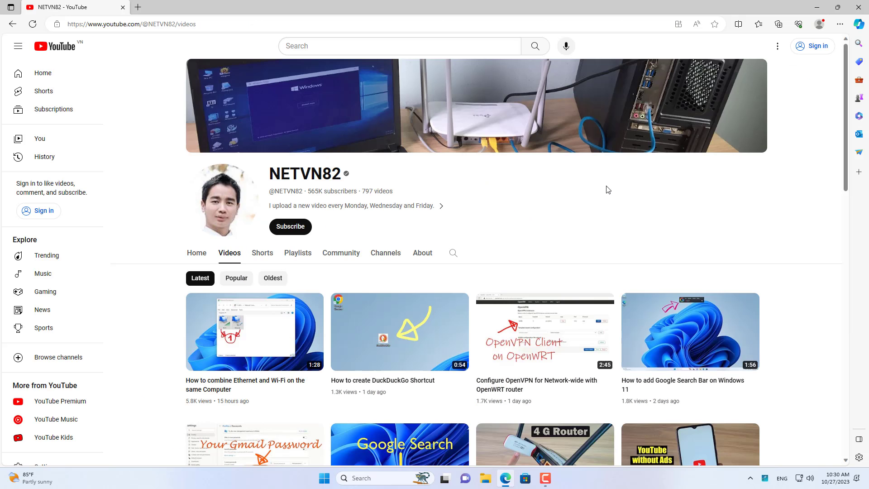
{"action": "mouse_move", "coordinate": [605, 194]}
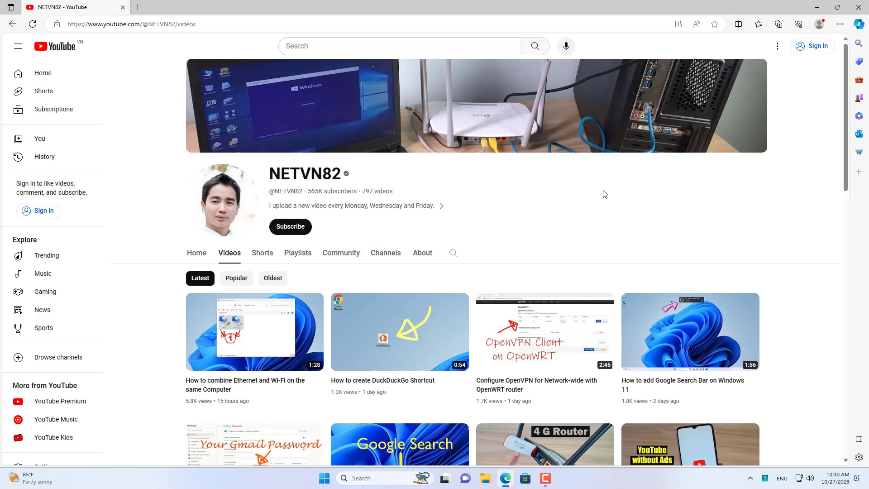